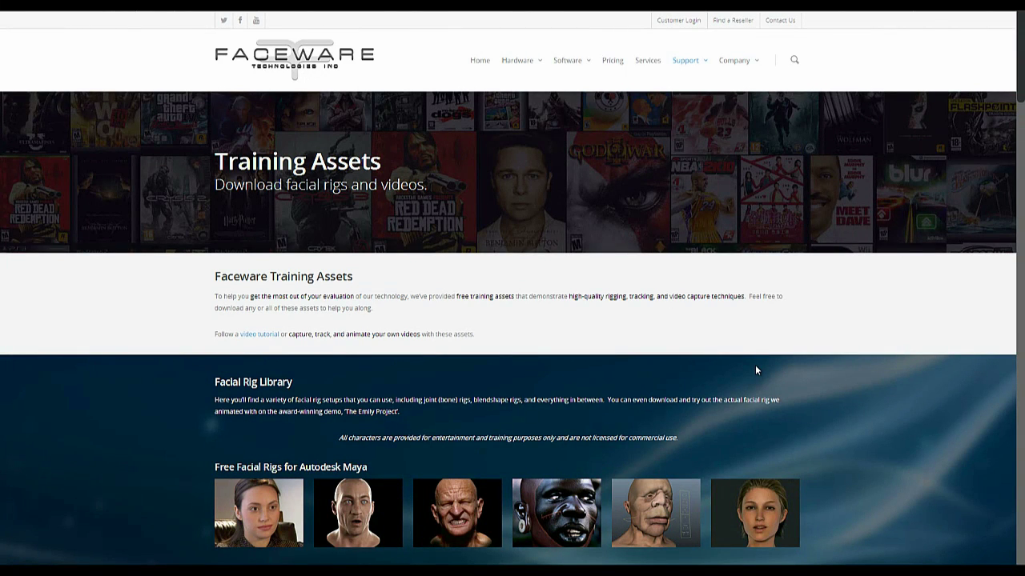
{"action": "mouse_move", "coordinate": [358, 25]}
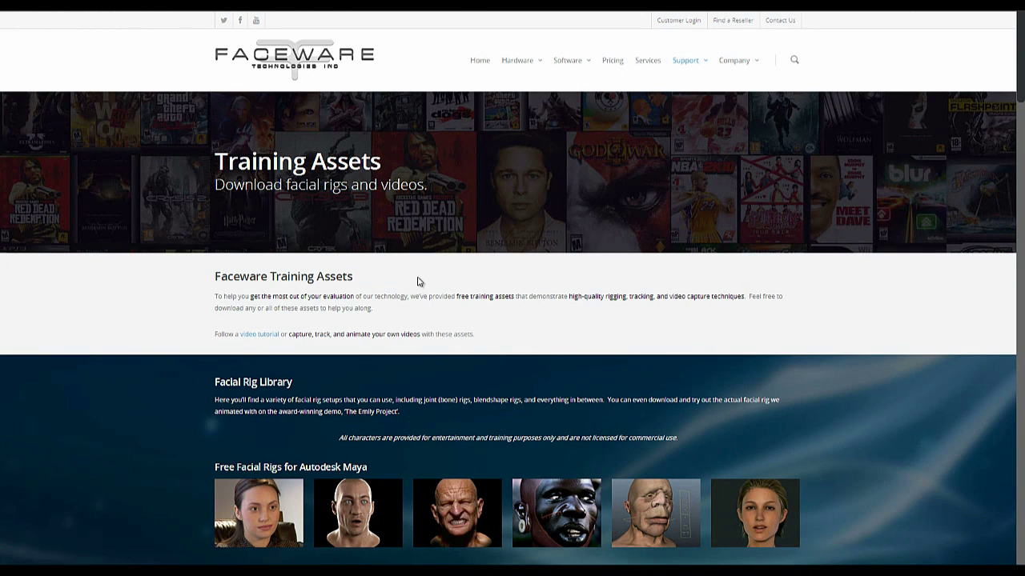
Scroll the Training Assets page down to the Video Performance Library and Static Cam Example #1.
{"action": "scroll", "scroll_direction": "down", "scroll_amount": 3}
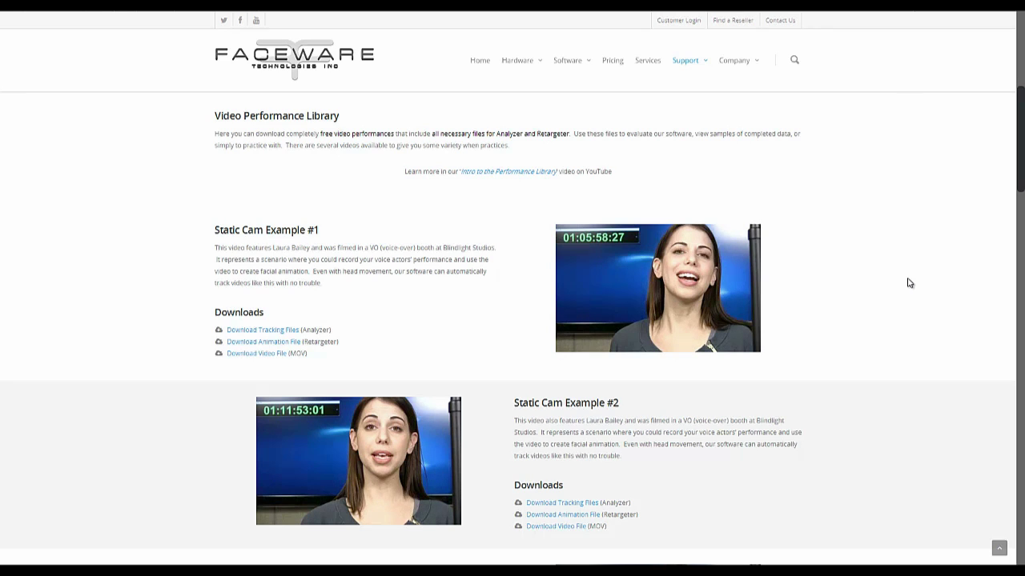
Scroll through the Static Cam and Head Cam samples down to Static Cam examples #4–#6.
{"action": "scroll", "scroll_direction": "down", "scroll_amount": 3}
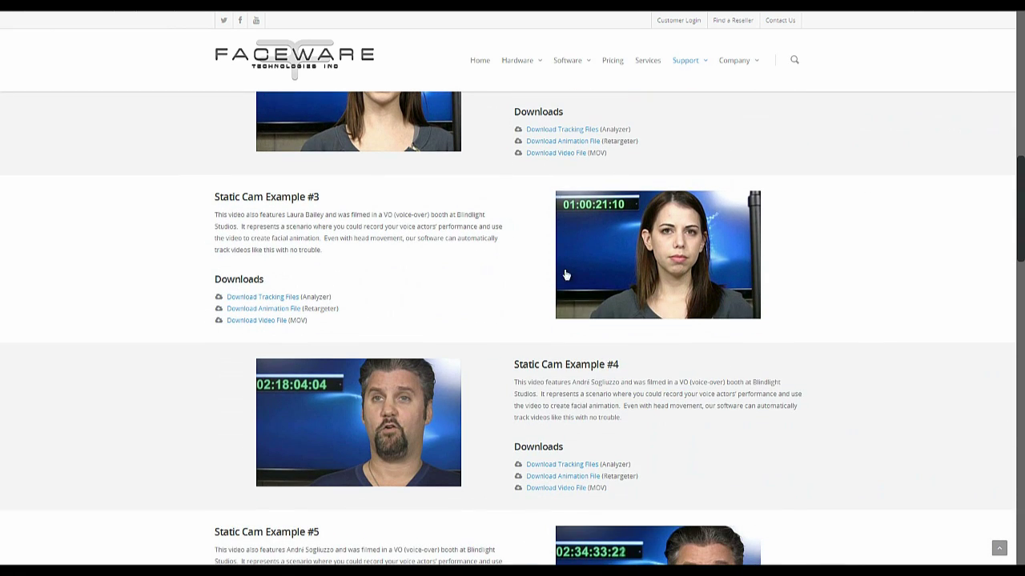
{"action": "scroll", "scroll_direction": "down", "scroll_amount": 3}
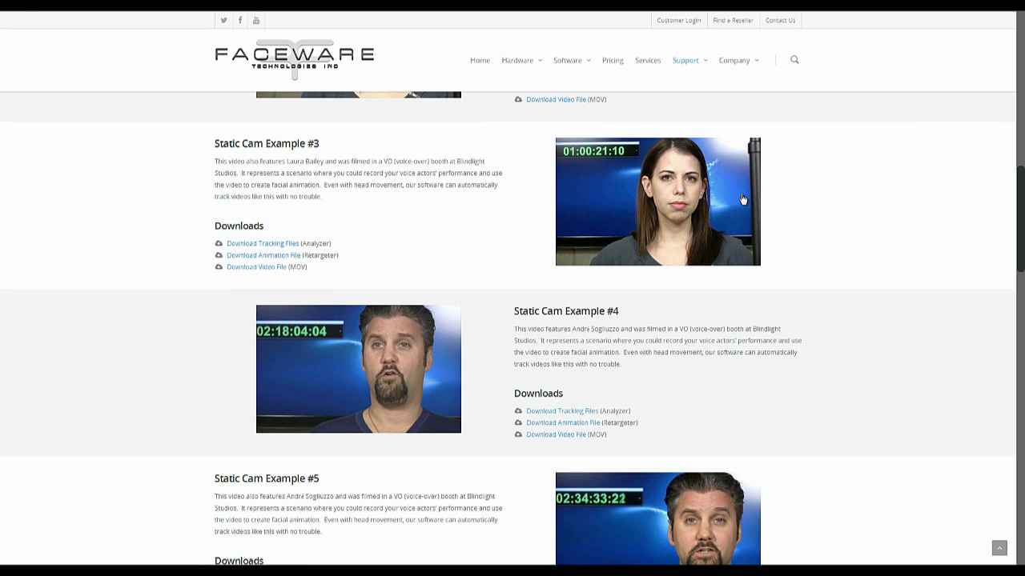
{"action": "scroll", "scroll_direction": "down", "scroll_amount": 3}
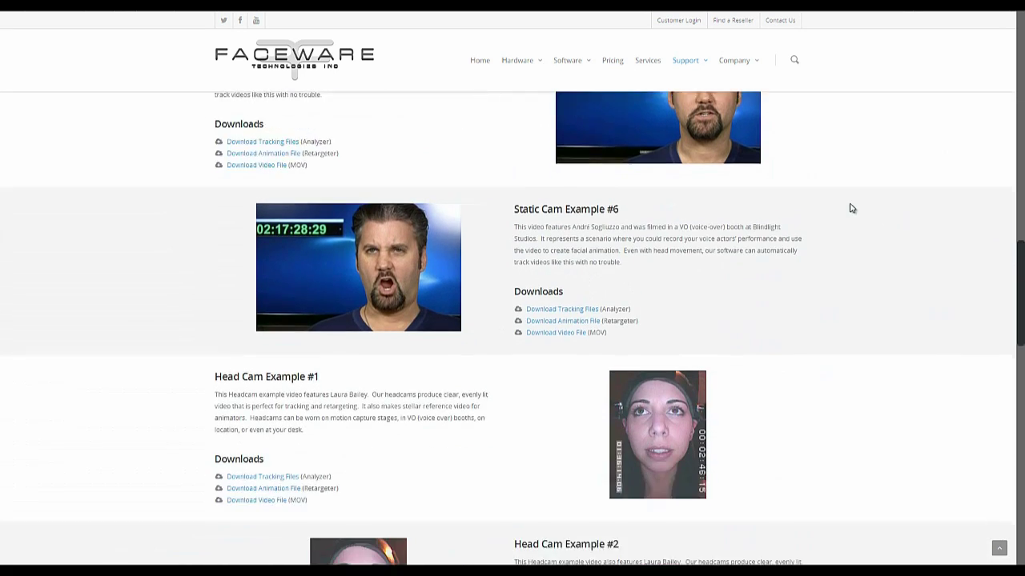
{"action": "scroll", "scroll_direction": "down", "scroll_amount": 3}
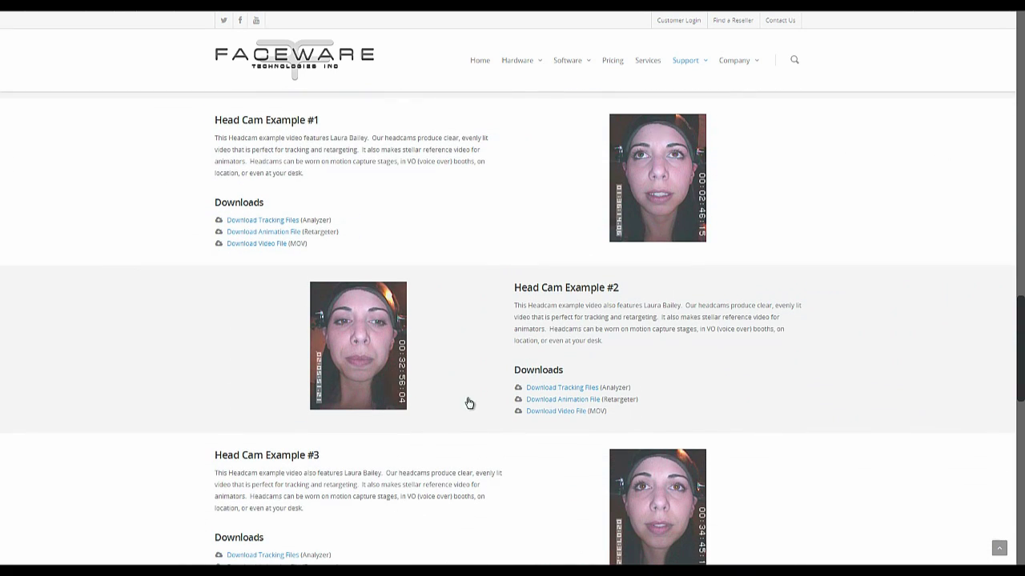
{"action": "scroll", "scroll_direction": "down", "scroll_amount": 3}
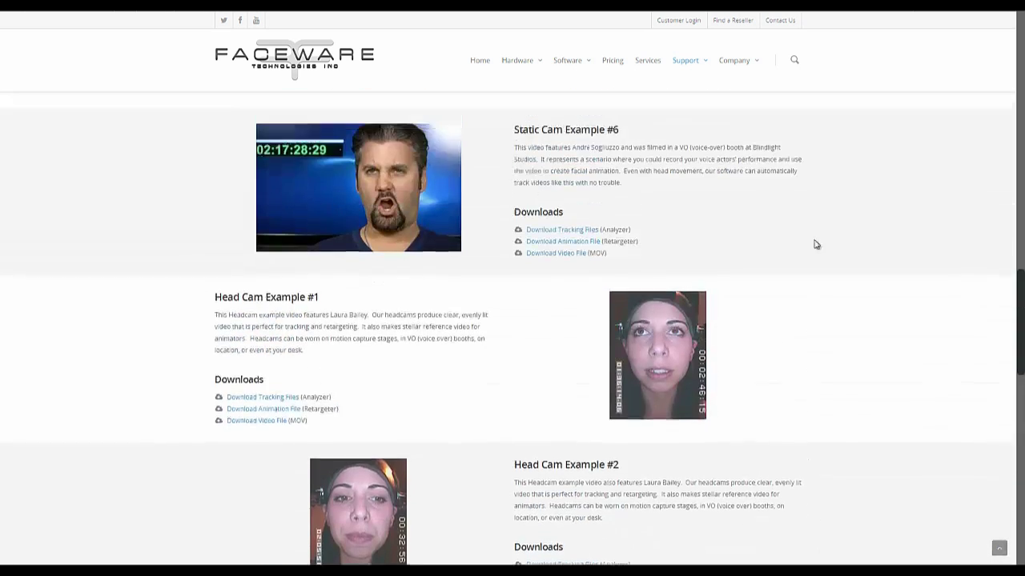
{"action": "scroll", "scroll_direction": "down", "scroll_amount": 3}
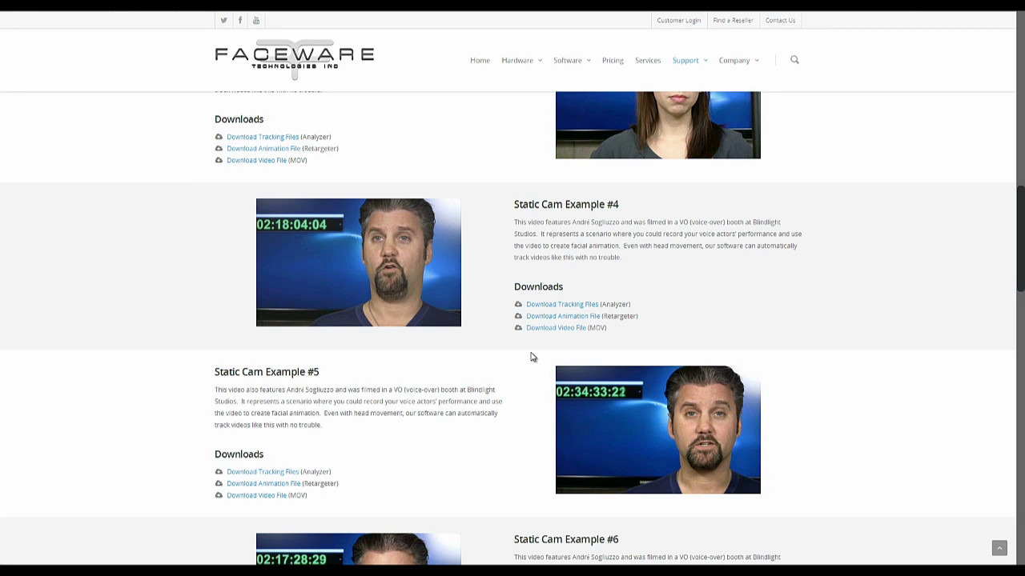
{"action": "mouse_move", "coordinate": [90, 542]}
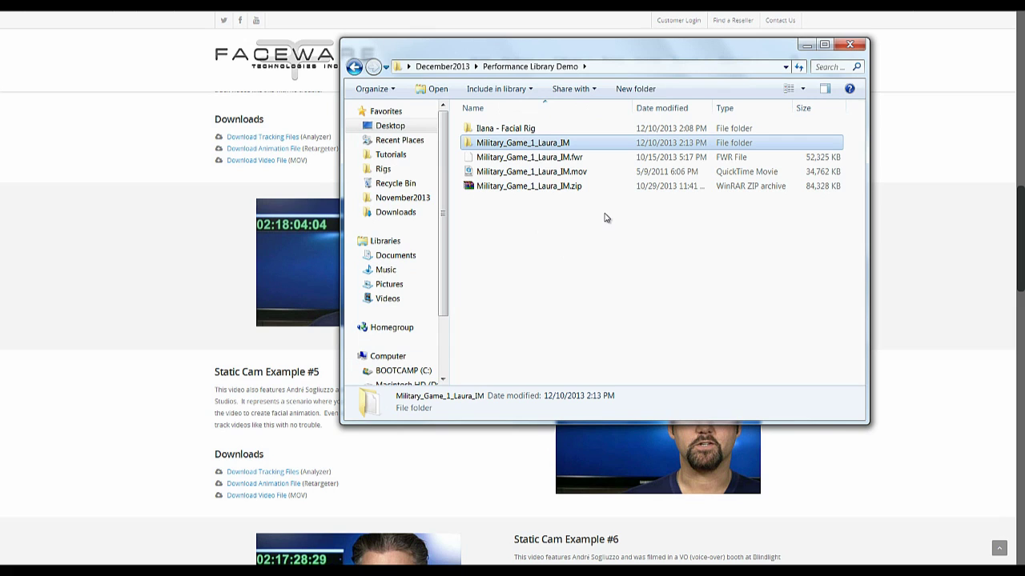
{"action": "left_click", "coordinate": [527, 186]}
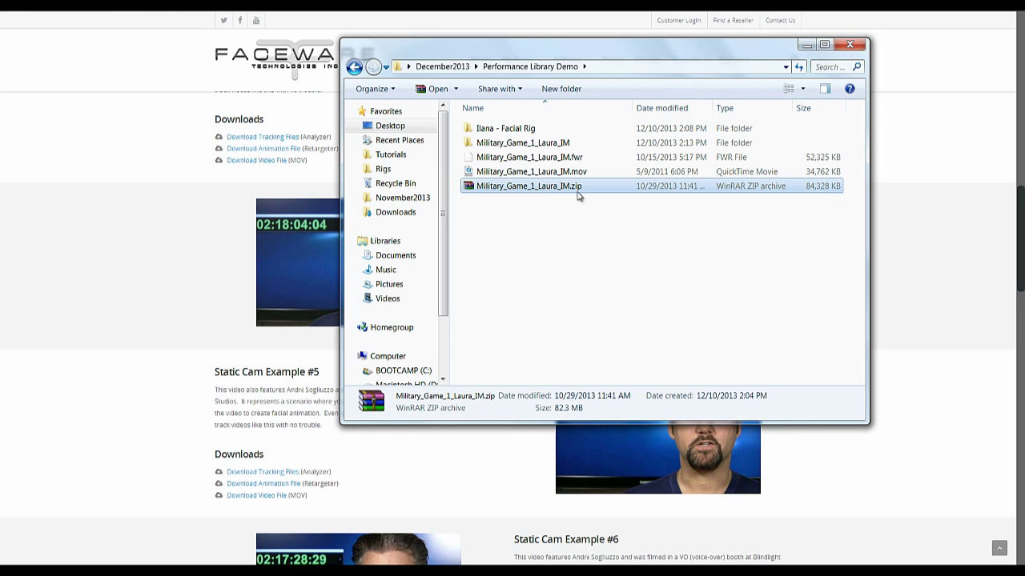
{"action": "mouse_move", "coordinate": [555, 163]}
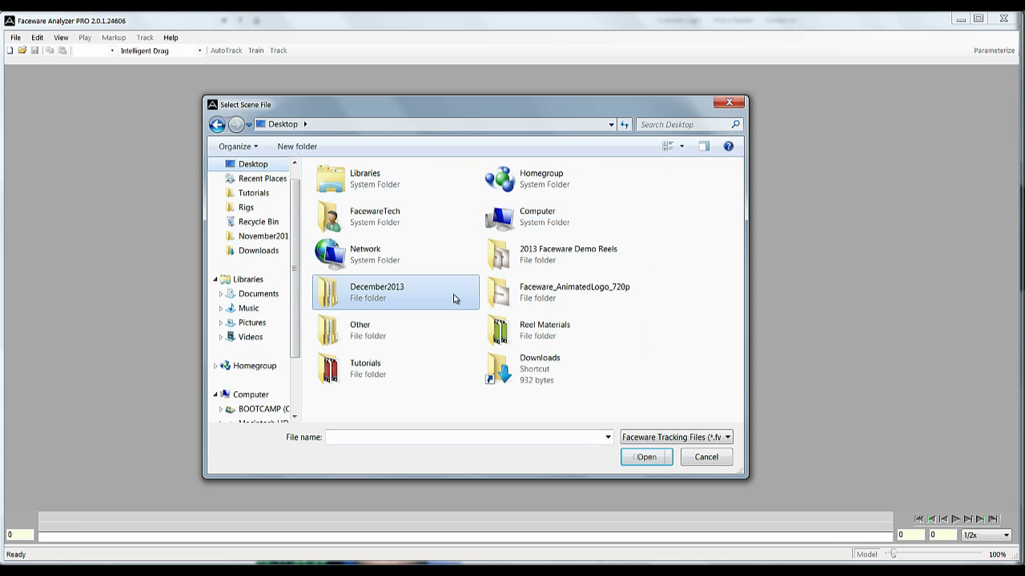
Open Military_Game_1_Laura_IM.fwt from the December2013 folder.
{"action": "double_click", "coordinate": [376, 292]}
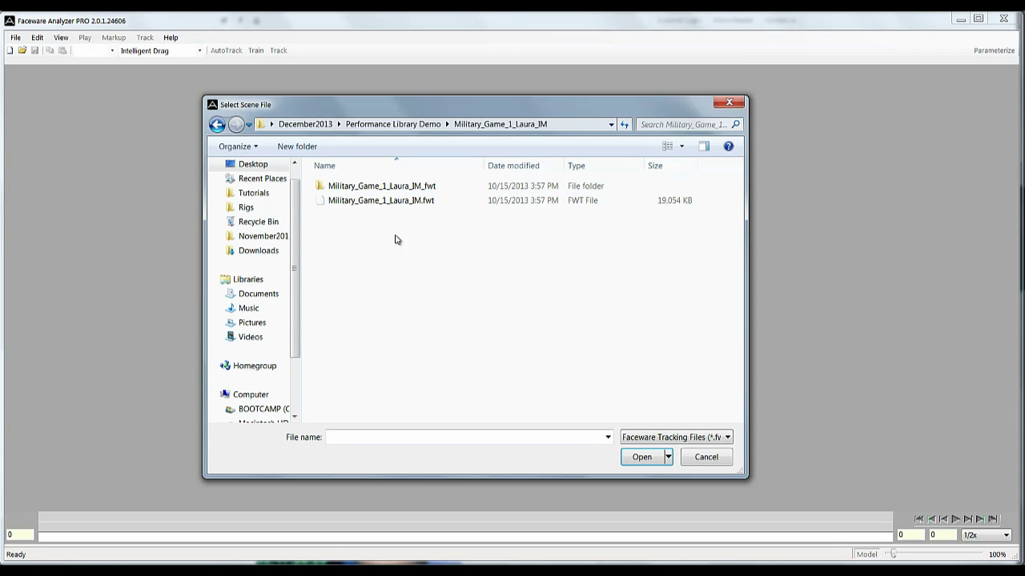
{"action": "left_click", "coordinate": [381, 200]}
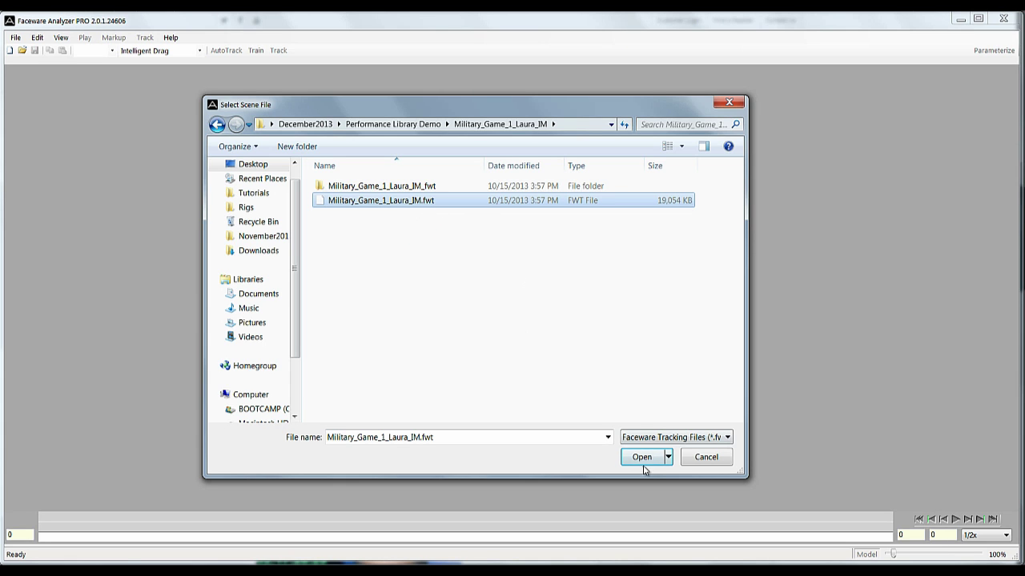
{"action": "left_click", "coordinate": [641, 456]}
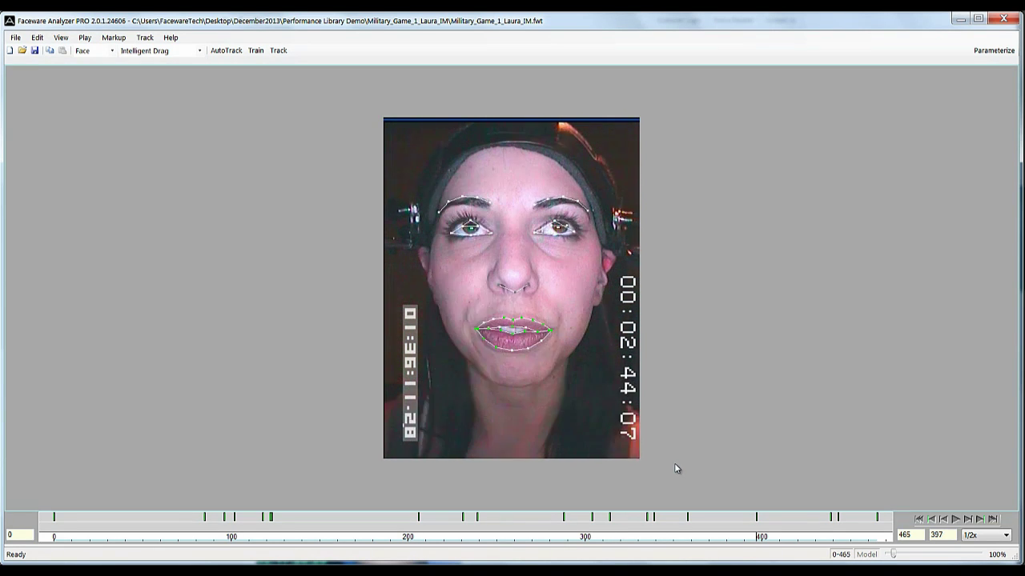
Glance at the Track menu, then return to the Explorer folder and browser.
{"action": "left_click", "coordinate": [145, 38]}
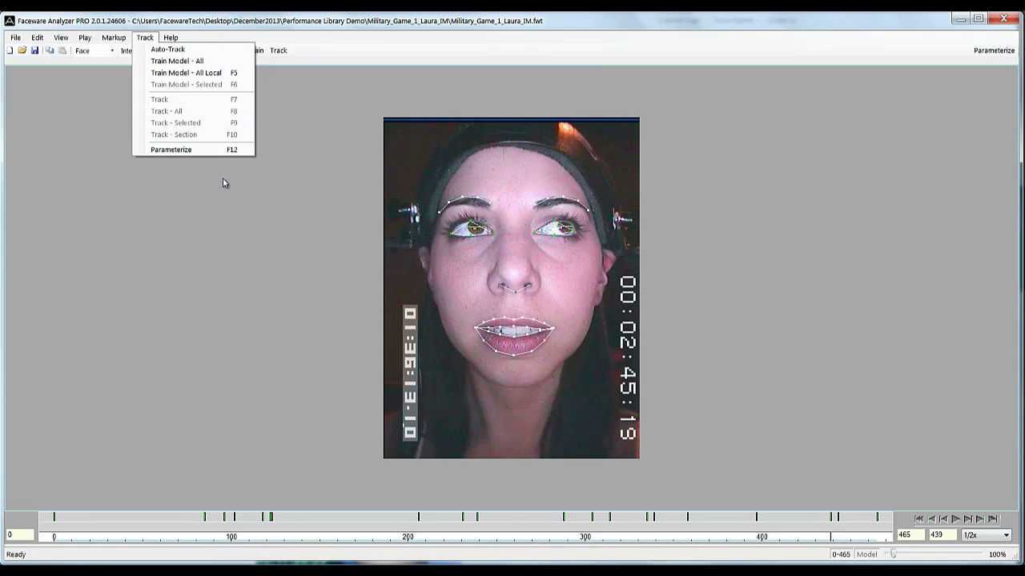
{"action": "left_click", "coordinate": [168, 49]}
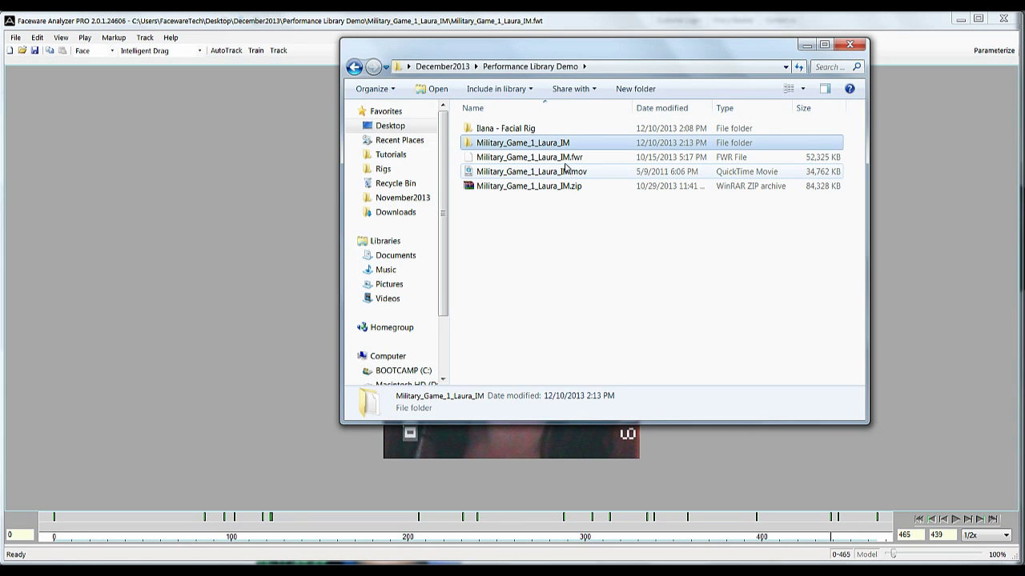
{"action": "left_click", "coordinate": [531, 157]}
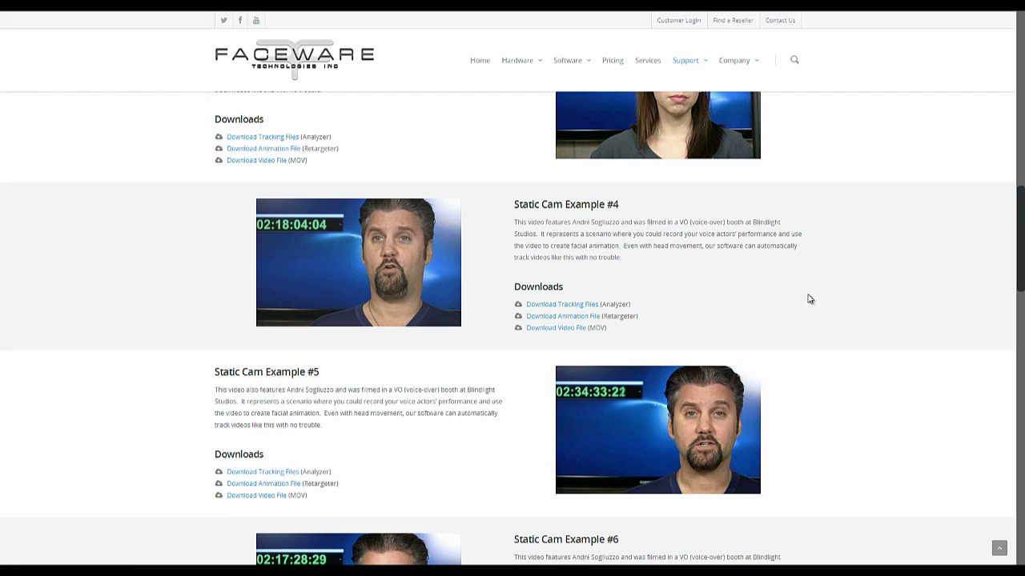
Scroll the library page up toward the Facial Rig Library and back down.
{"action": "scroll", "scroll_direction": "up", "scroll_amount": 3}
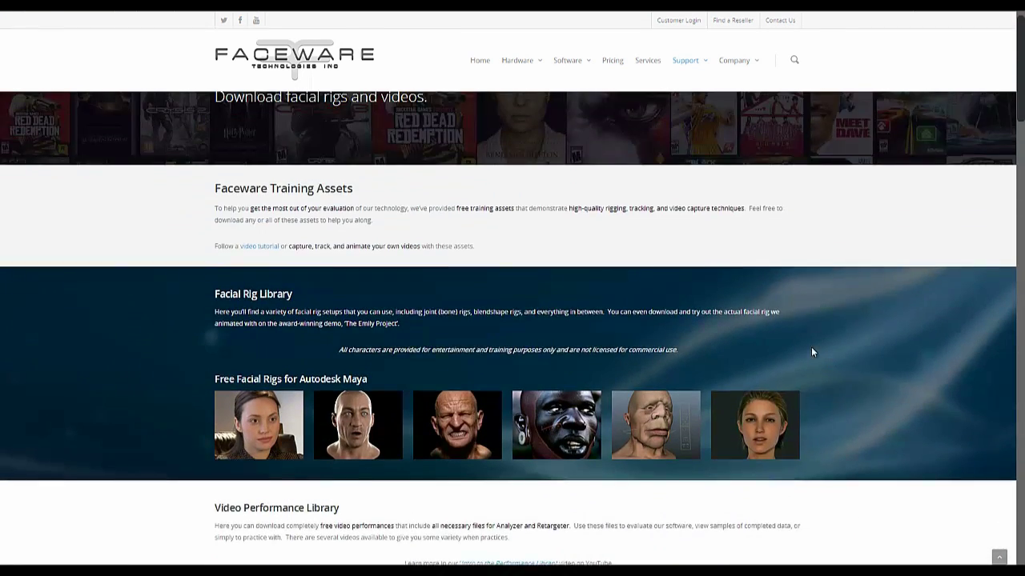
{"action": "scroll", "scroll_direction": "down", "scroll_amount": 3}
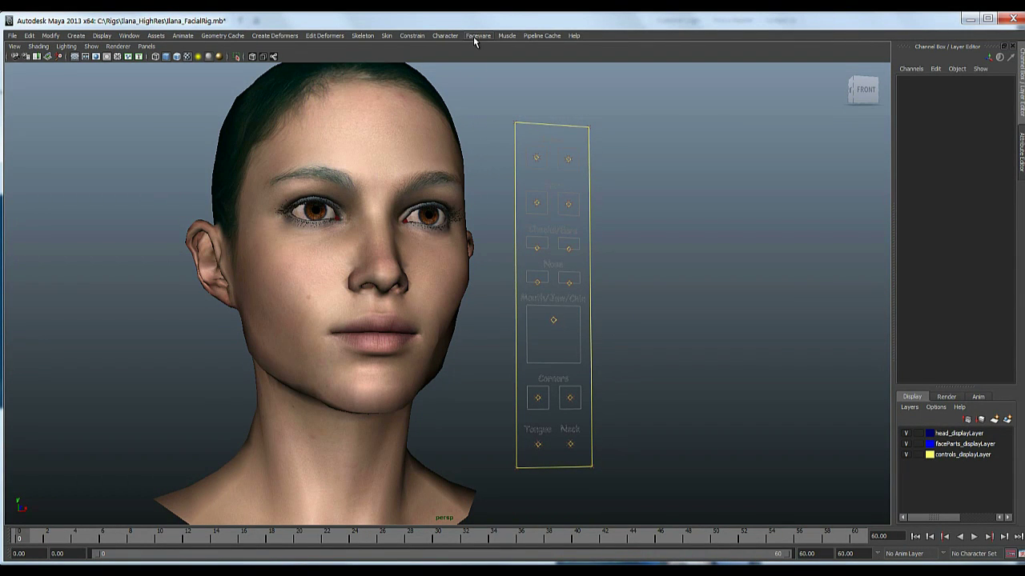
Open Military_Game_1_Laura_IM.fwr in Retargeter with video and audio import enabled.
{"action": "left_click", "coordinate": [478, 35]}
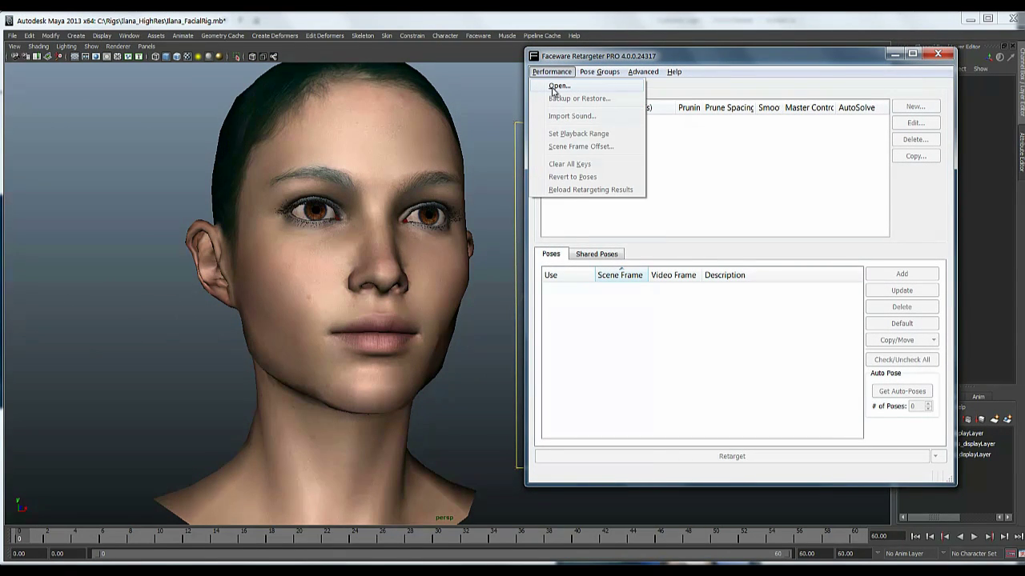
{"action": "left_click", "coordinate": [559, 86]}
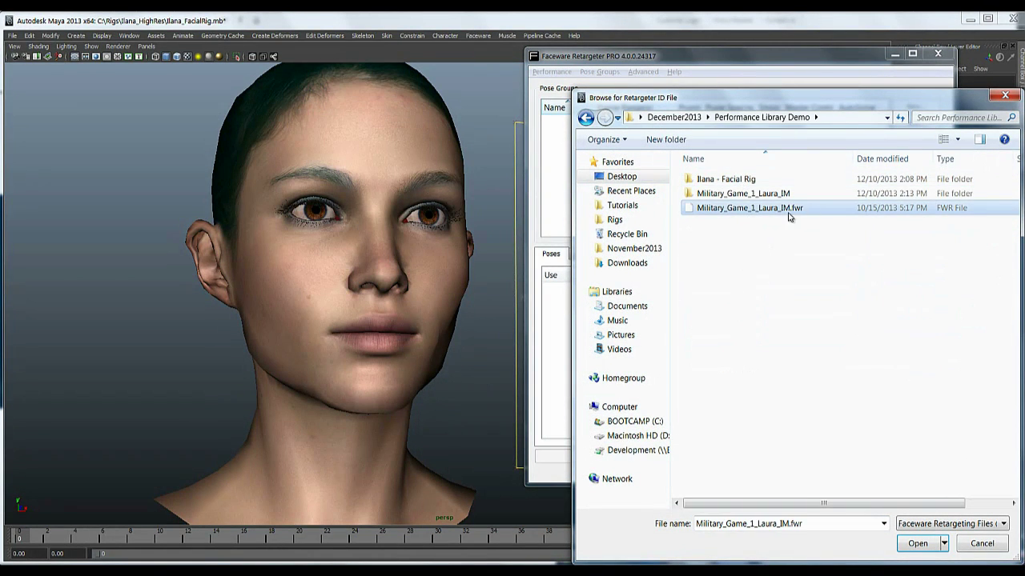
{"action": "left_click", "coordinate": [917, 544]}
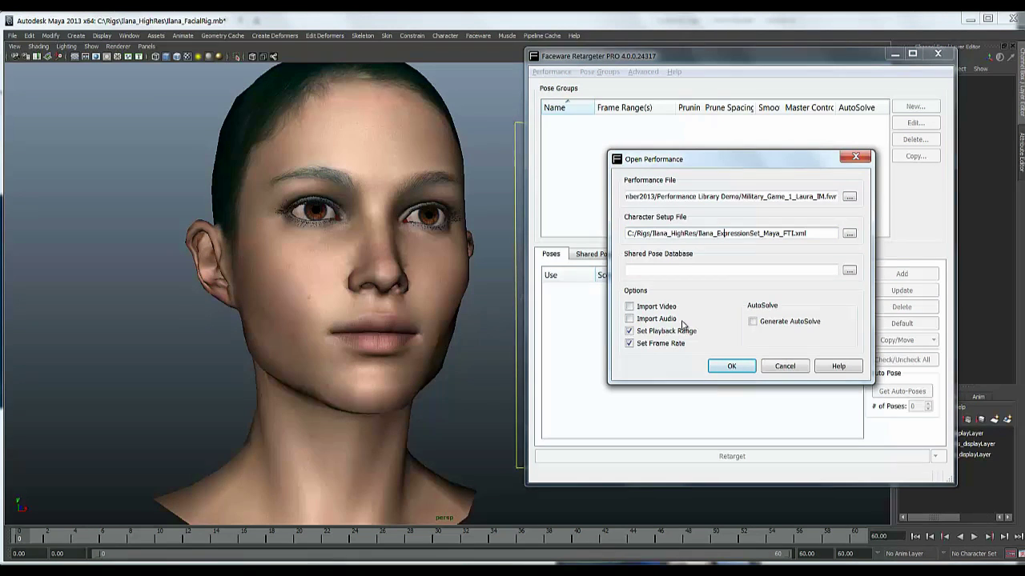
{"action": "left_click", "coordinate": [629, 307]}
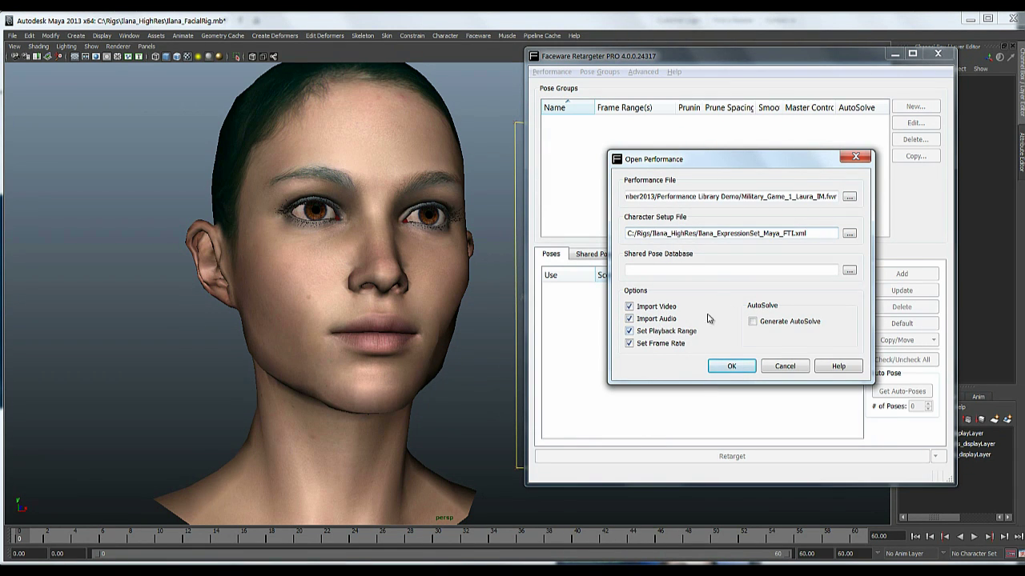
{"action": "left_click", "coordinate": [730, 365]}
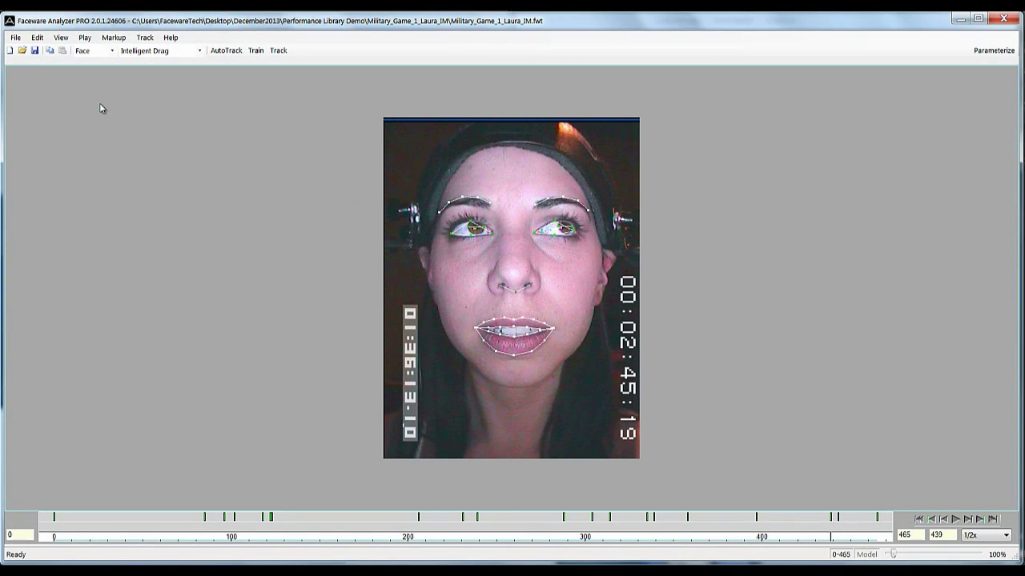
Create a new Analyzer job using the Military_Game_1_Laura_IM.mov video as input.
{"action": "left_click", "coordinate": [14, 37]}
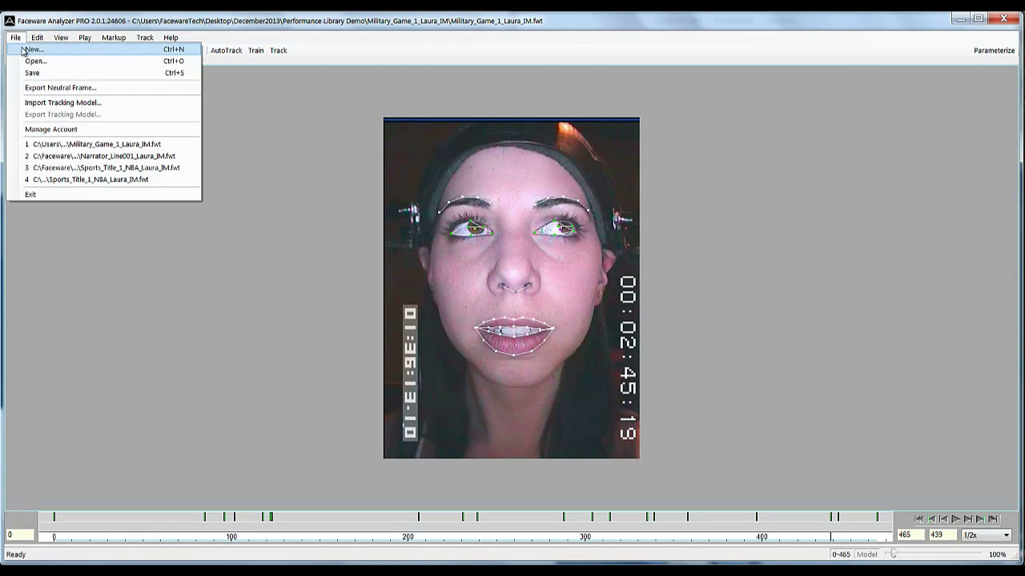
{"action": "left_click", "coordinate": [33, 49]}
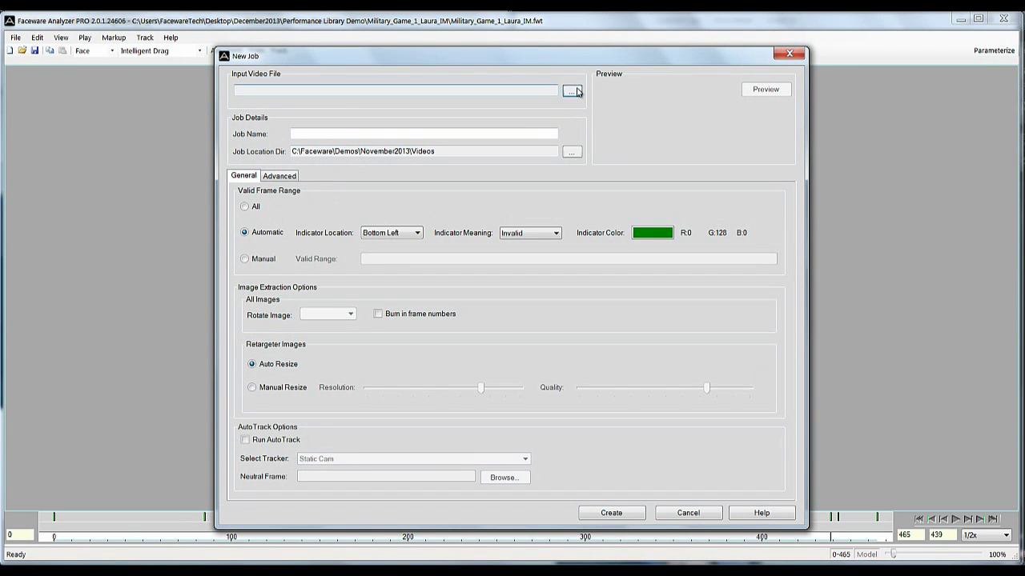
{"action": "left_click", "coordinate": [570, 90]}
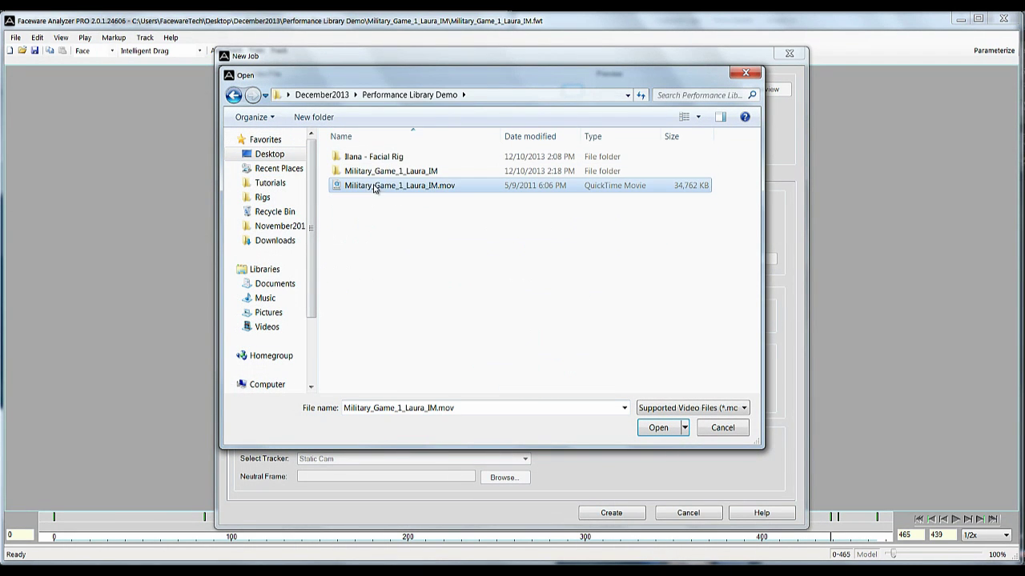
{"action": "left_click", "coordinate": [657, 427]}
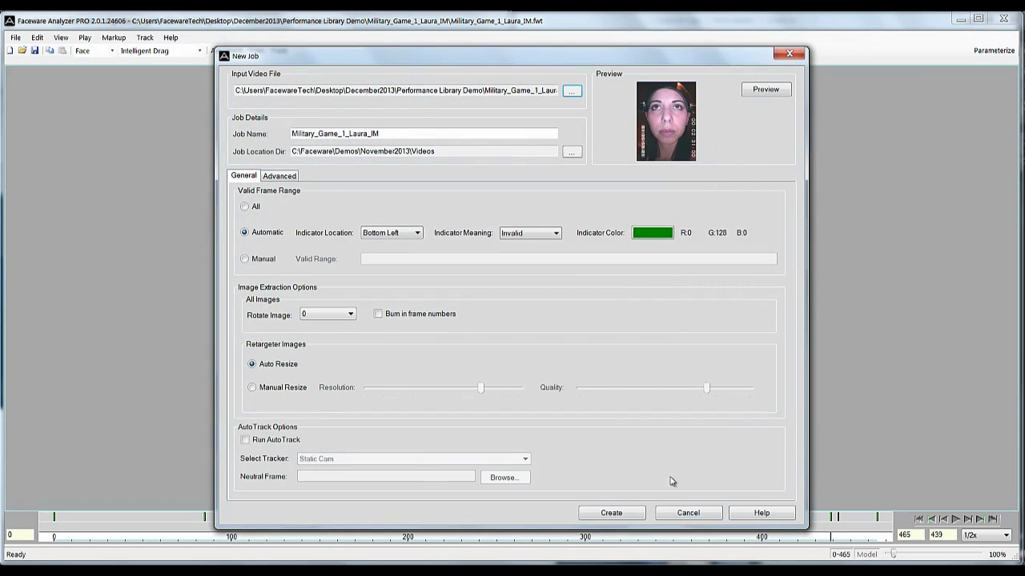
{"action": "left_click", "coordinate": [611, 512]}
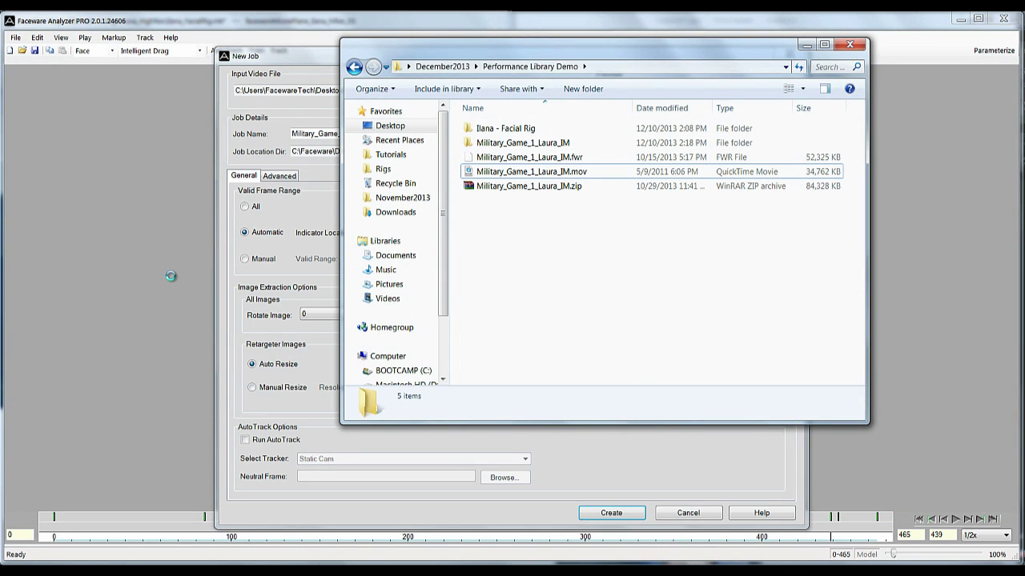
{"action": "double_click", "coordinate": [531, 172]}
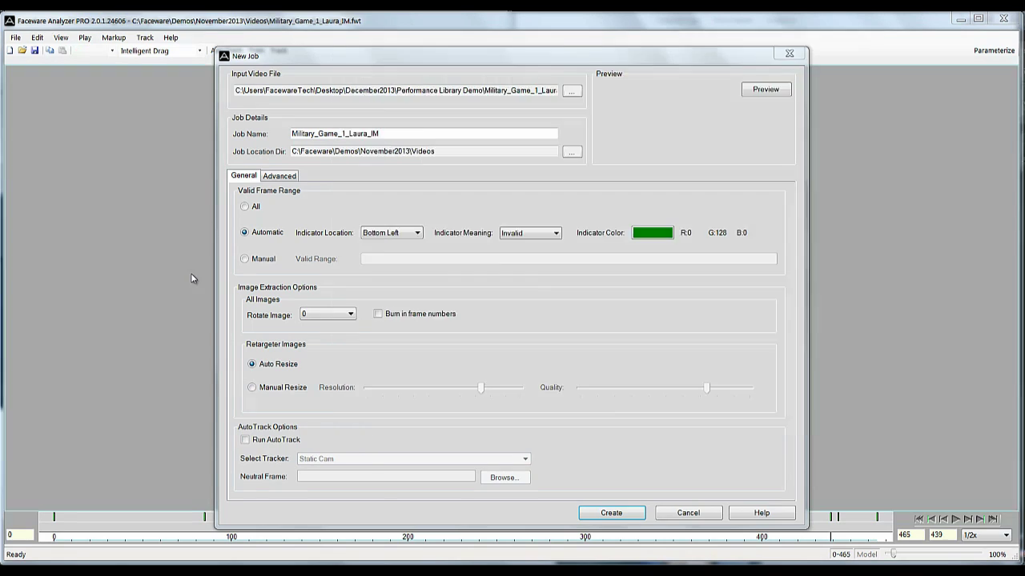
{"action": "left_click", "coordinate": [610, 513]}
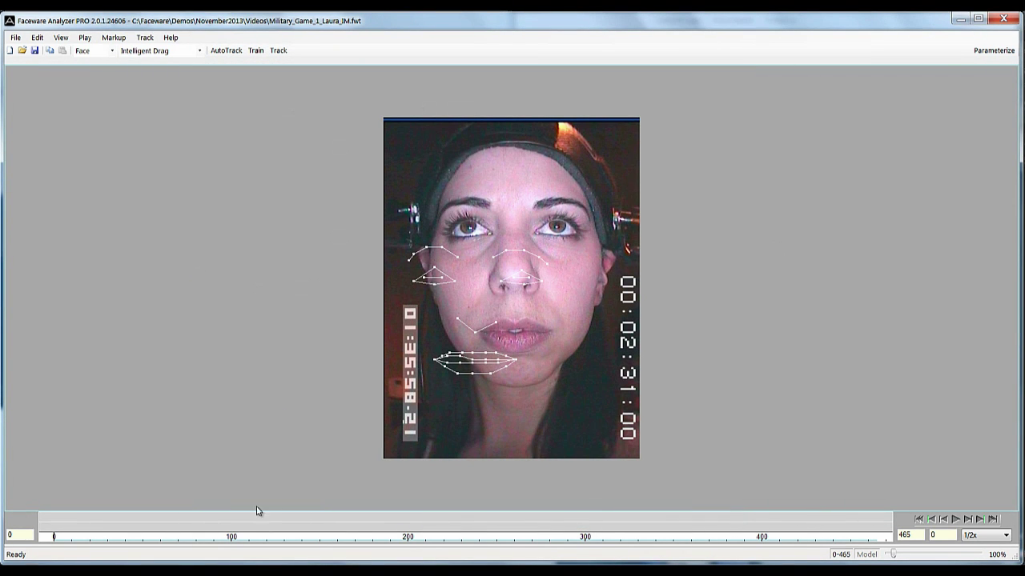
{"action": "left_click_drag", "start_coordinate": [54, 537], "coordinate": [285, 531]}
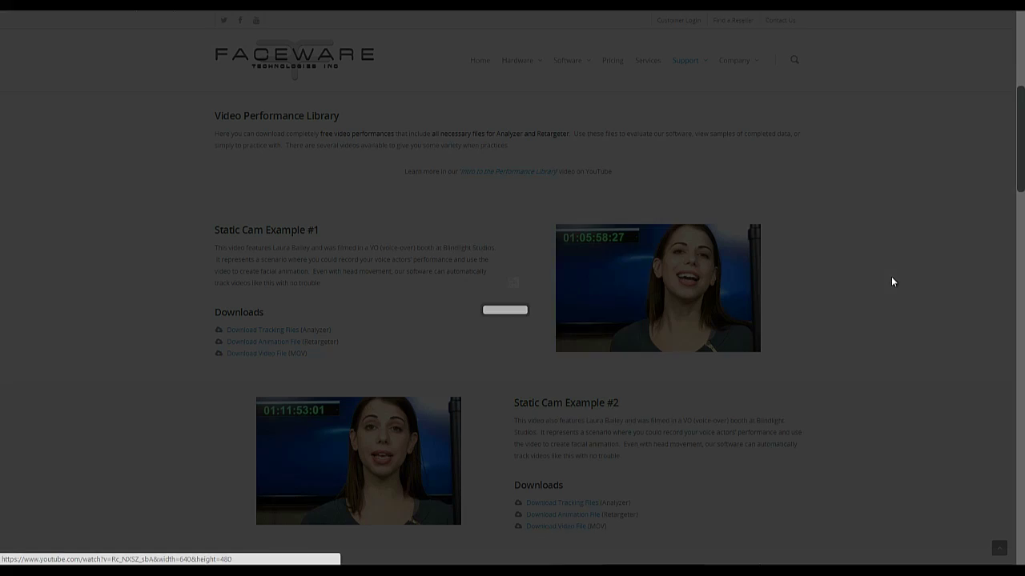
{"action": "left_click", "coordinate": [657, 289]}
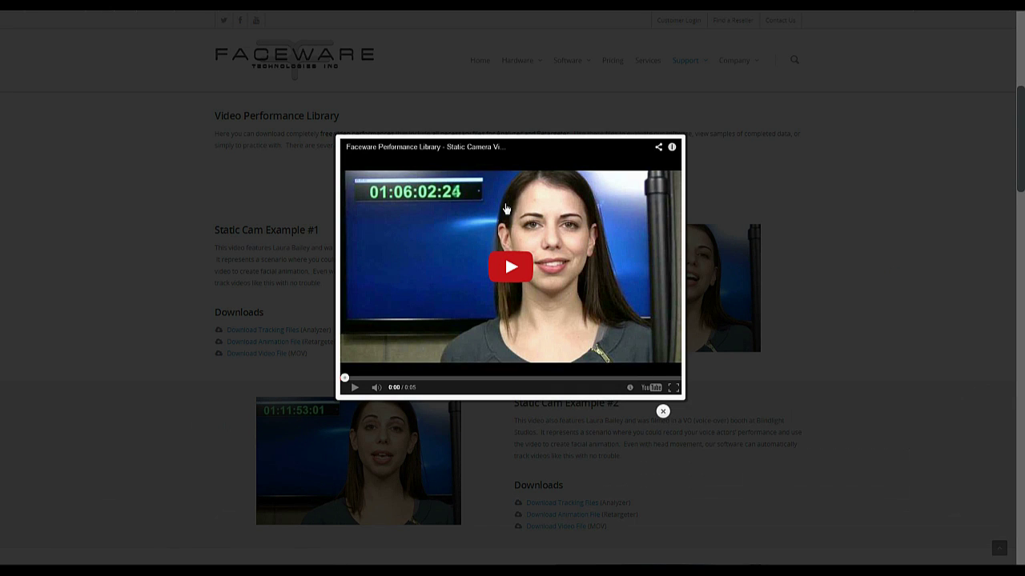
{"action": "mouse_move", "coordinate": [596, 201]}
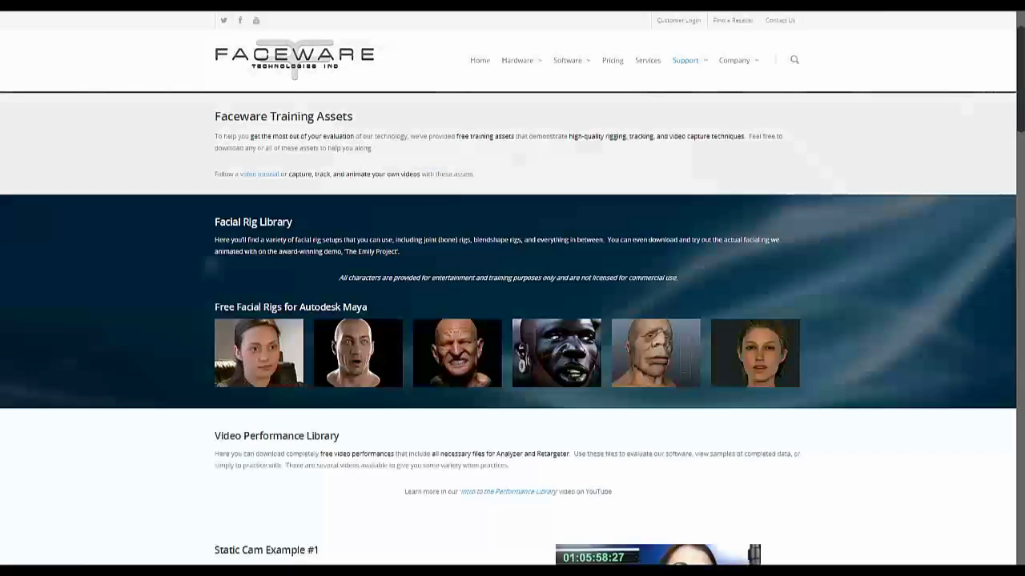
{"action": "scroll", "scroll_direction": "down", "scroll_amount": 3}
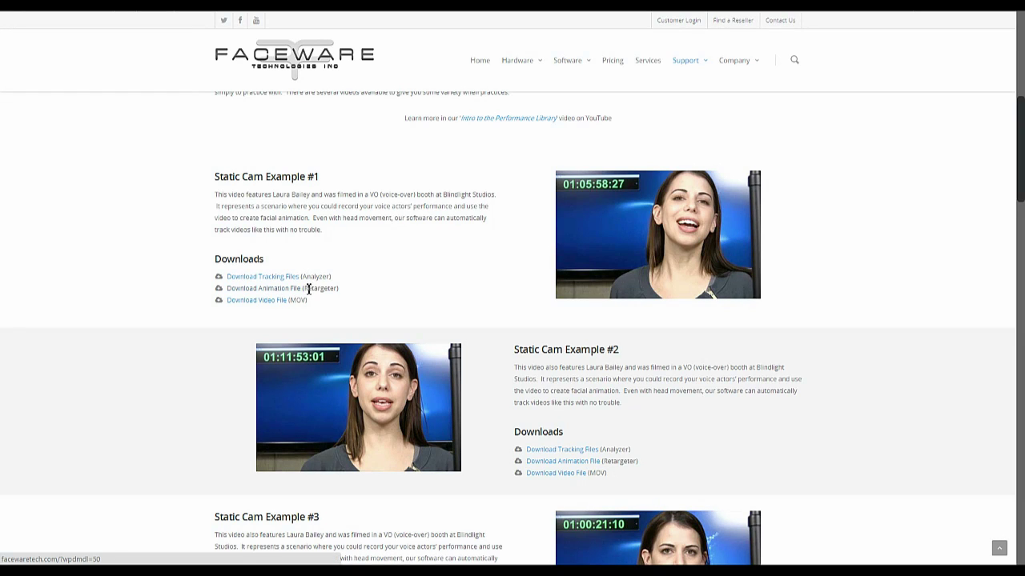
{"action": "mouse_move", "coordinate": [264, 288]}
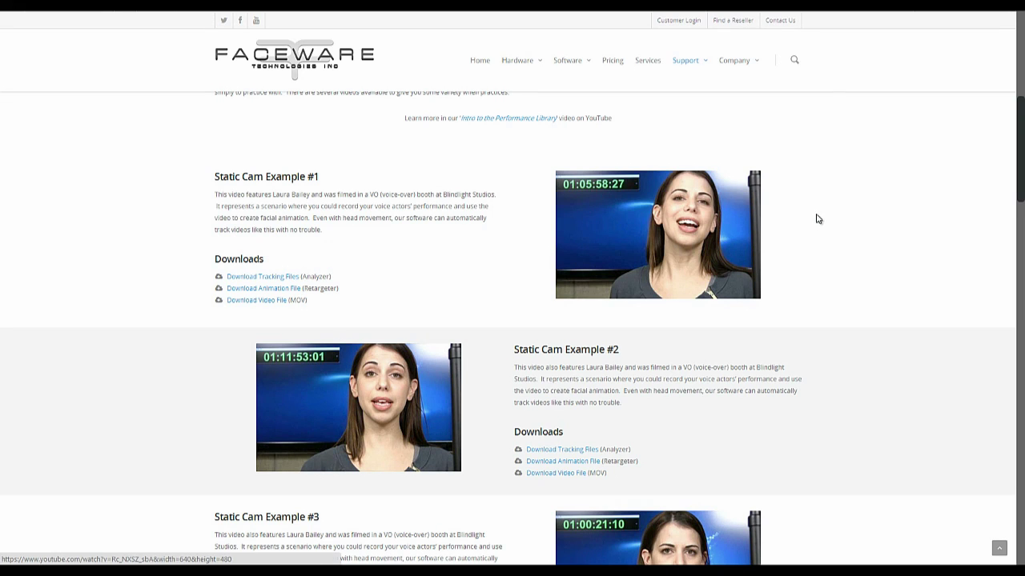
{"action": "scroll", "scroll_direction": "down", "scroll_amount": 3}
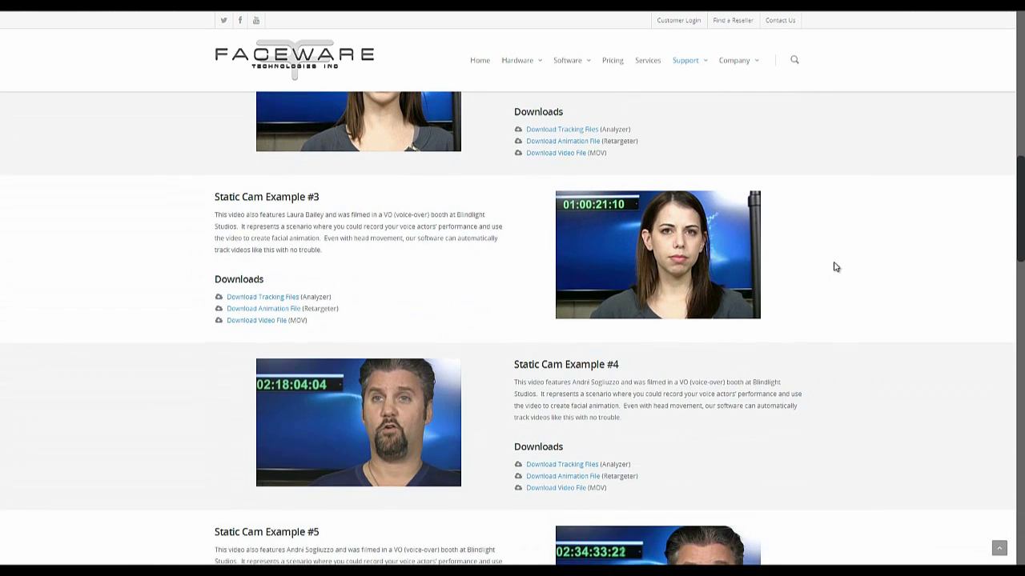
{"action": "scroll", "scroll_direction": "down", "scroll_amount": 3}
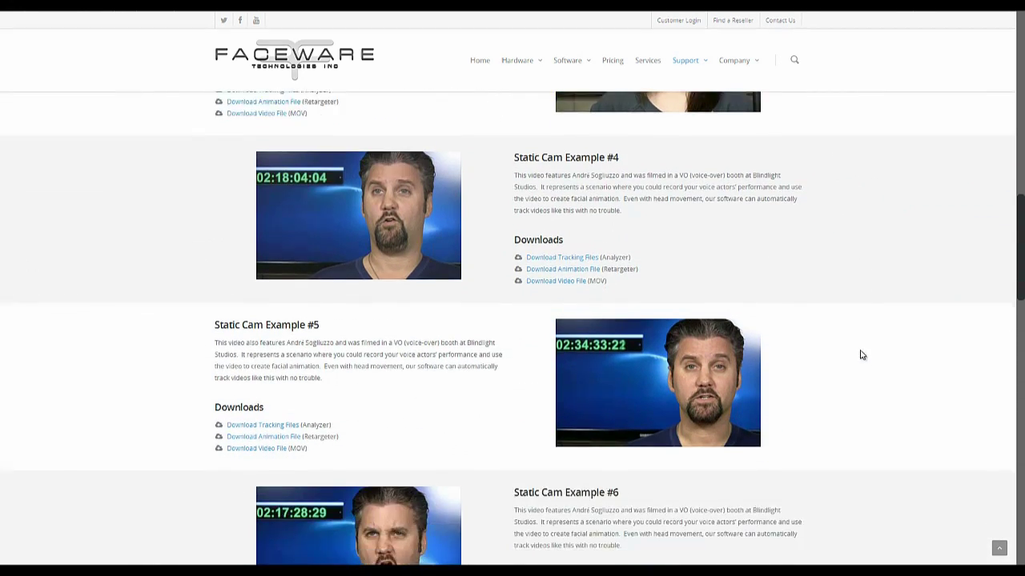
{"action": "scroll", "scroll_direction": "down", "scroll_amount": 3}
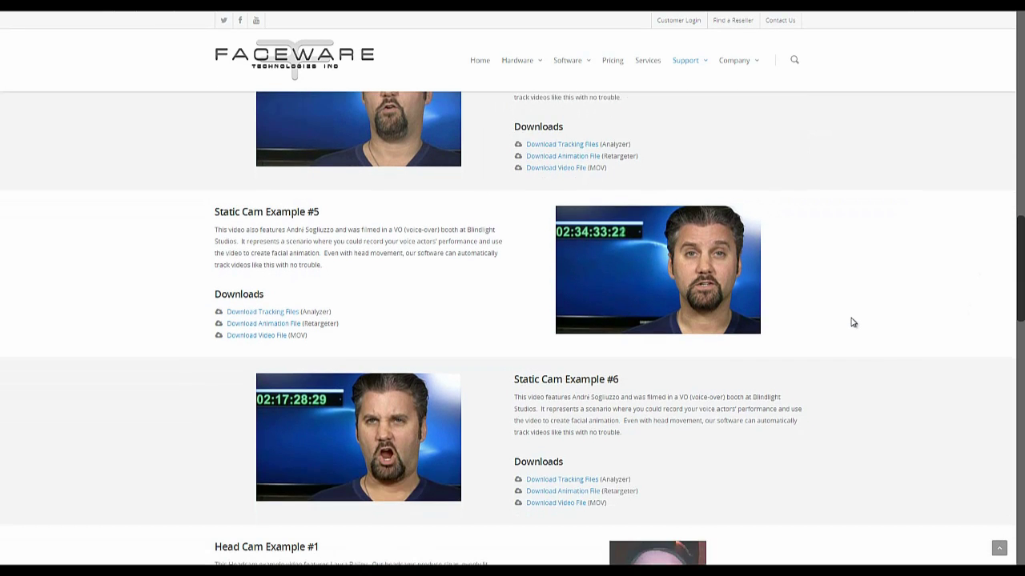
{"action": "scroll", "scroll_direction": "down", "scroll_amount": 3}
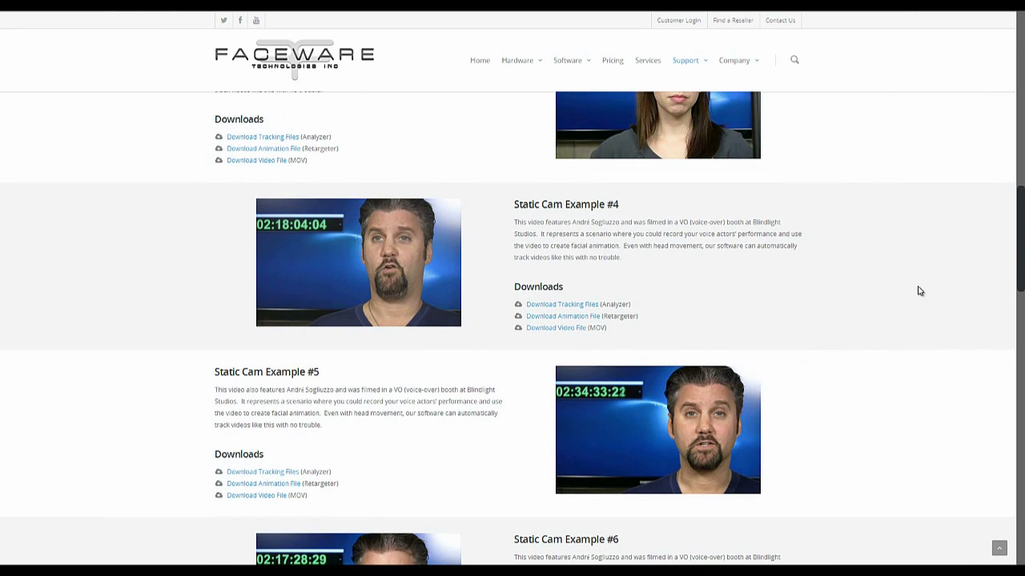